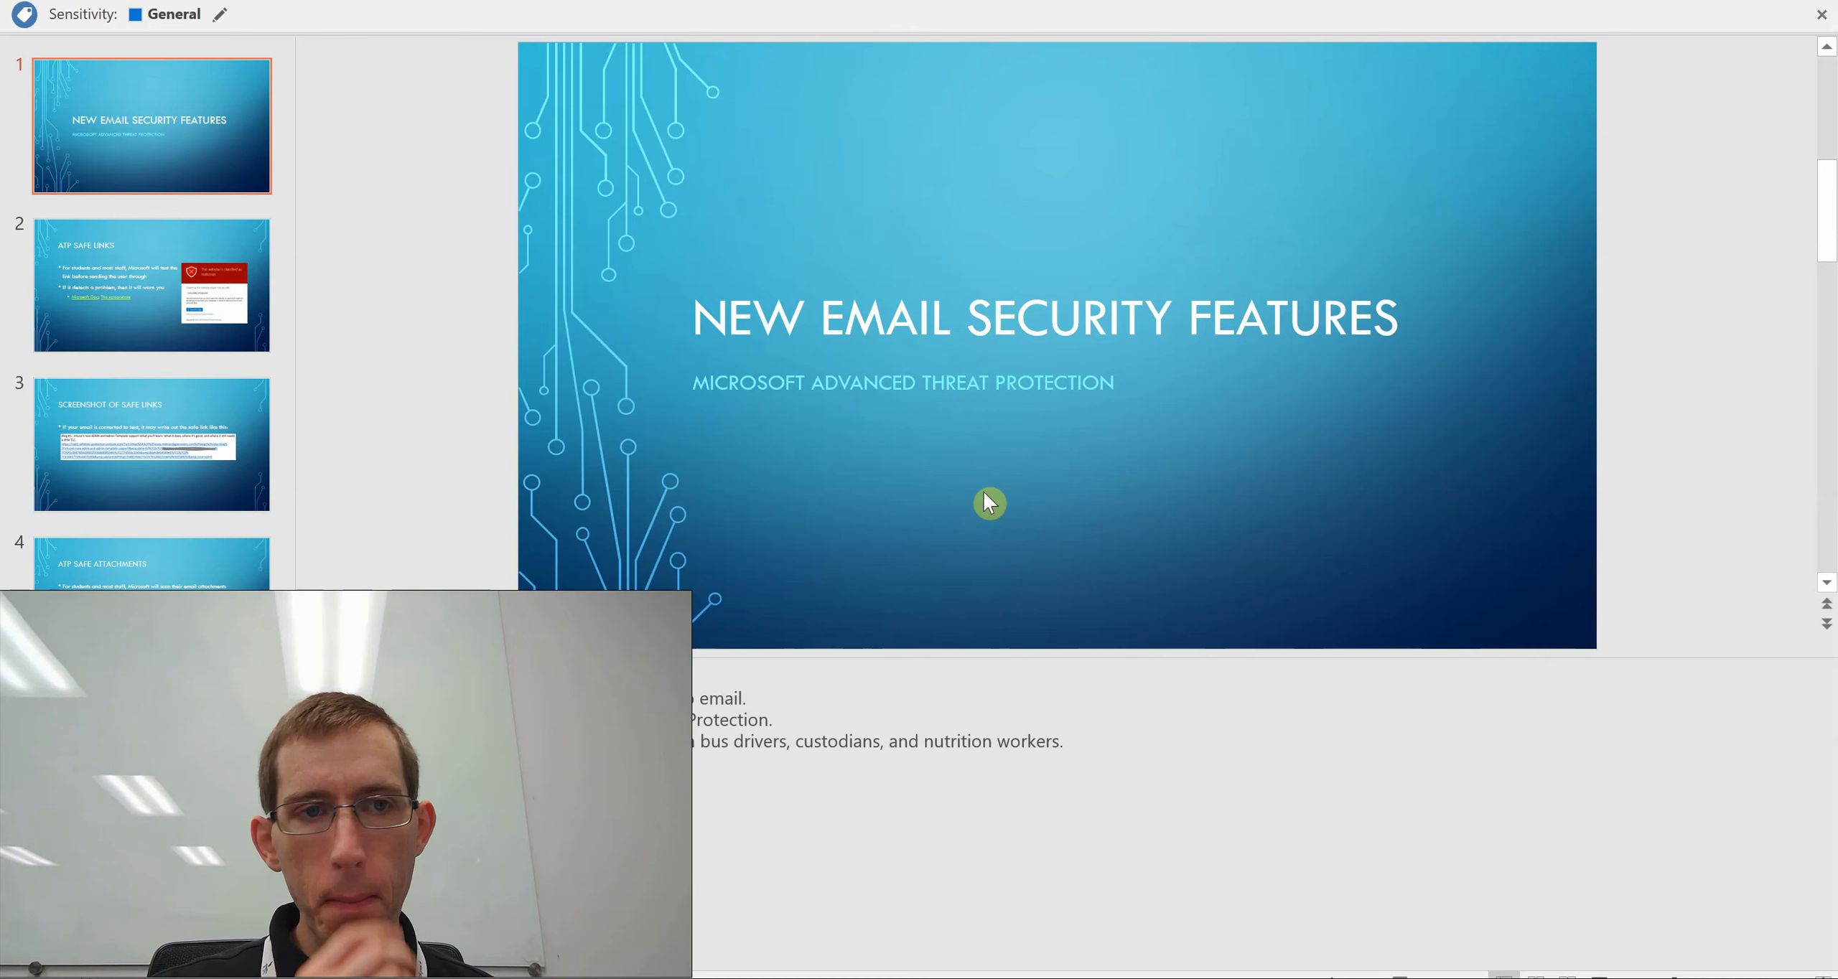
Show slide 2, the ATP Safe Links slide with its malicious-website warning image.
{"action": "left_click", "coordinate": [149, 285]}
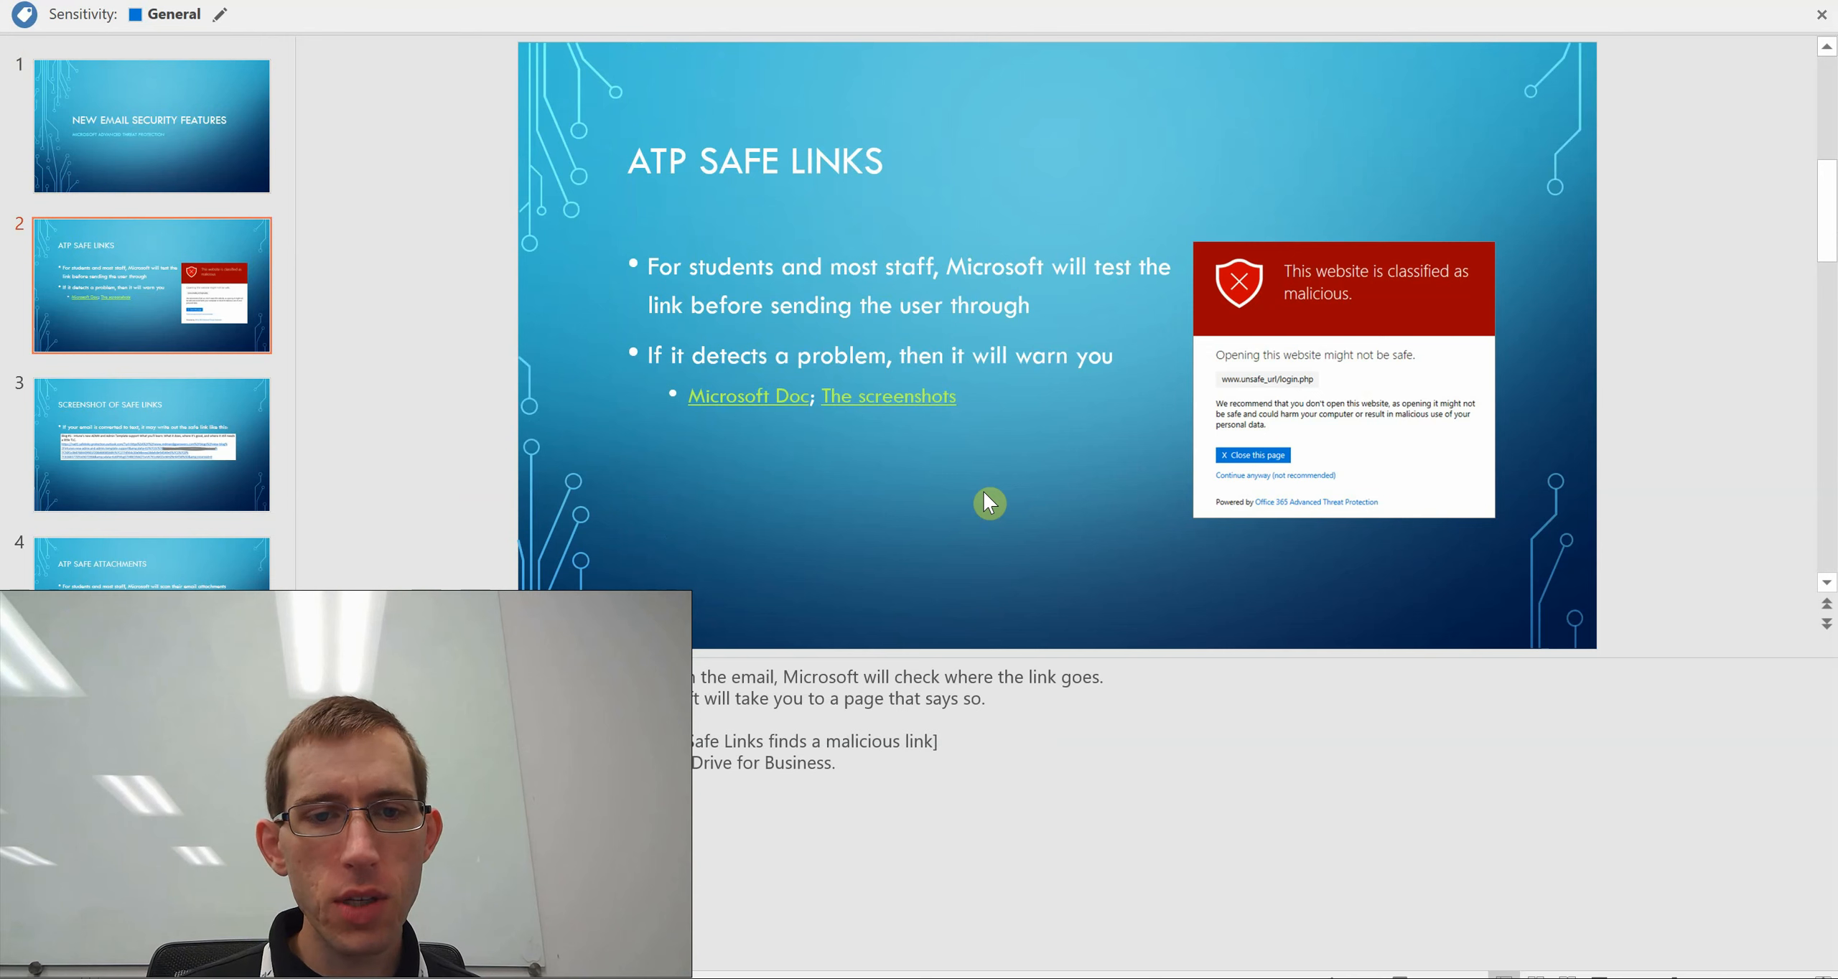
Advance through slide 3 (Screenshot of Safe Links) to slide 4, ATP Safe Attachments.
{"action": "left_click", "coordinate": [151, 443]}
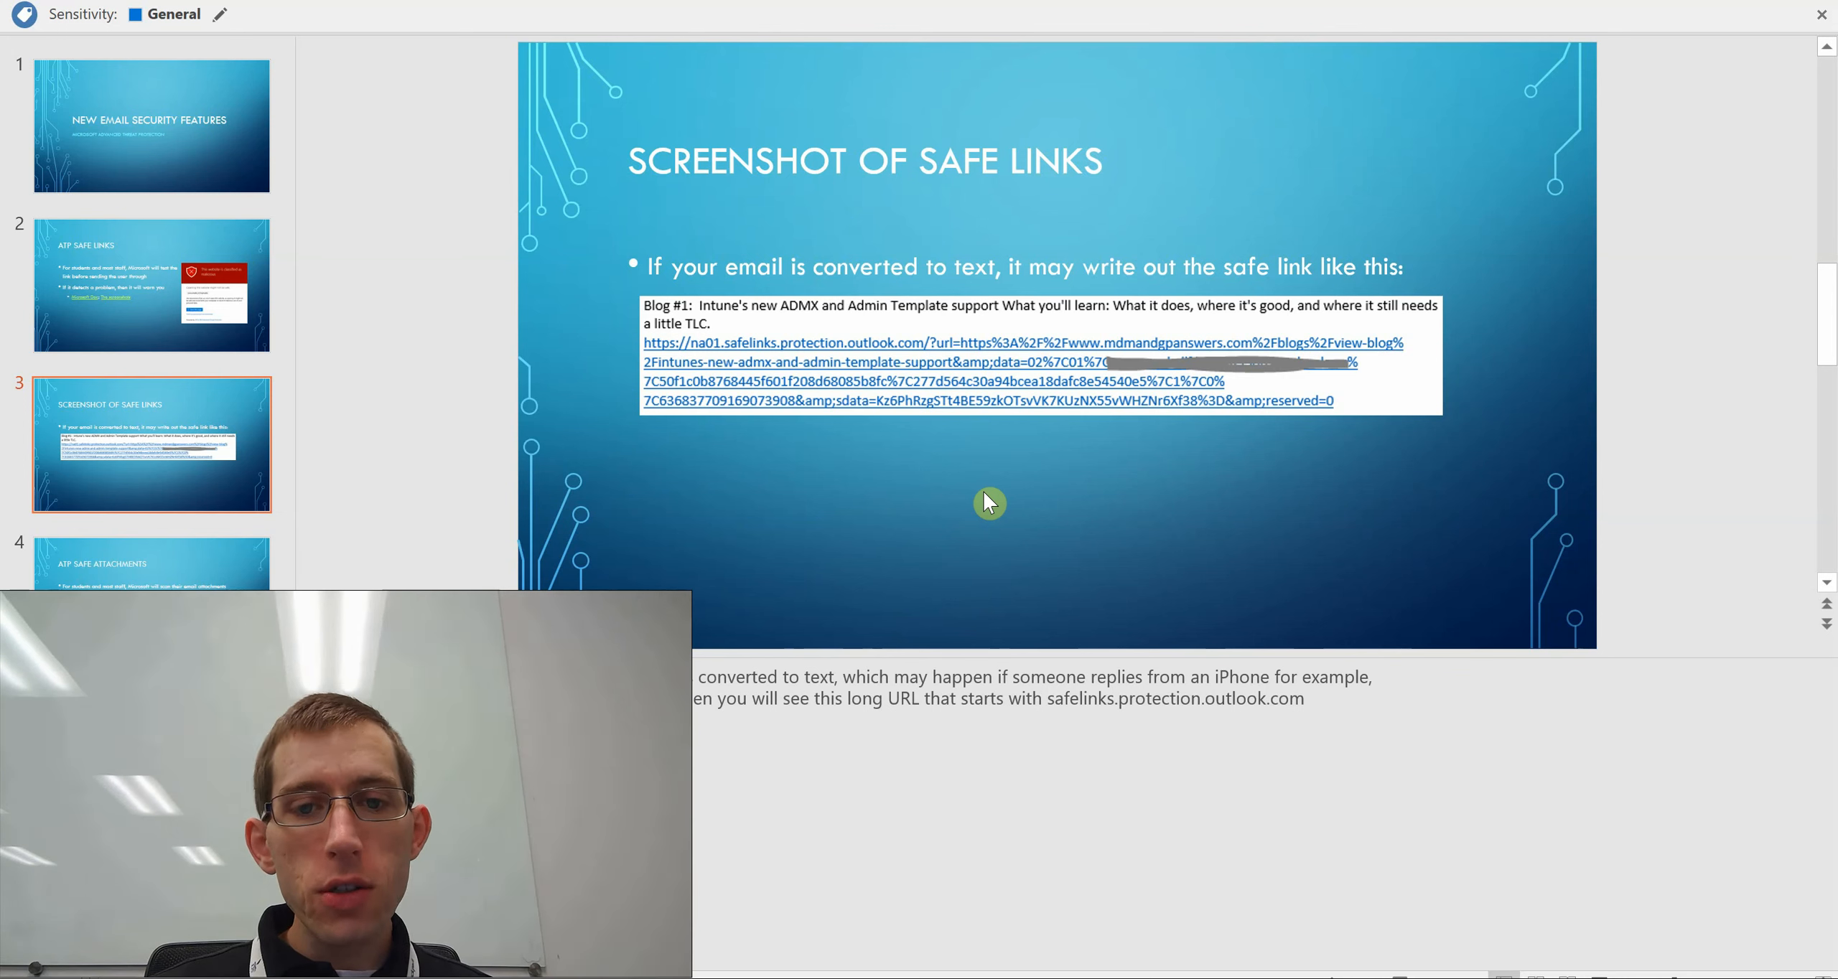
{"action": "mouse_move", "coordinate": [774, 346]}
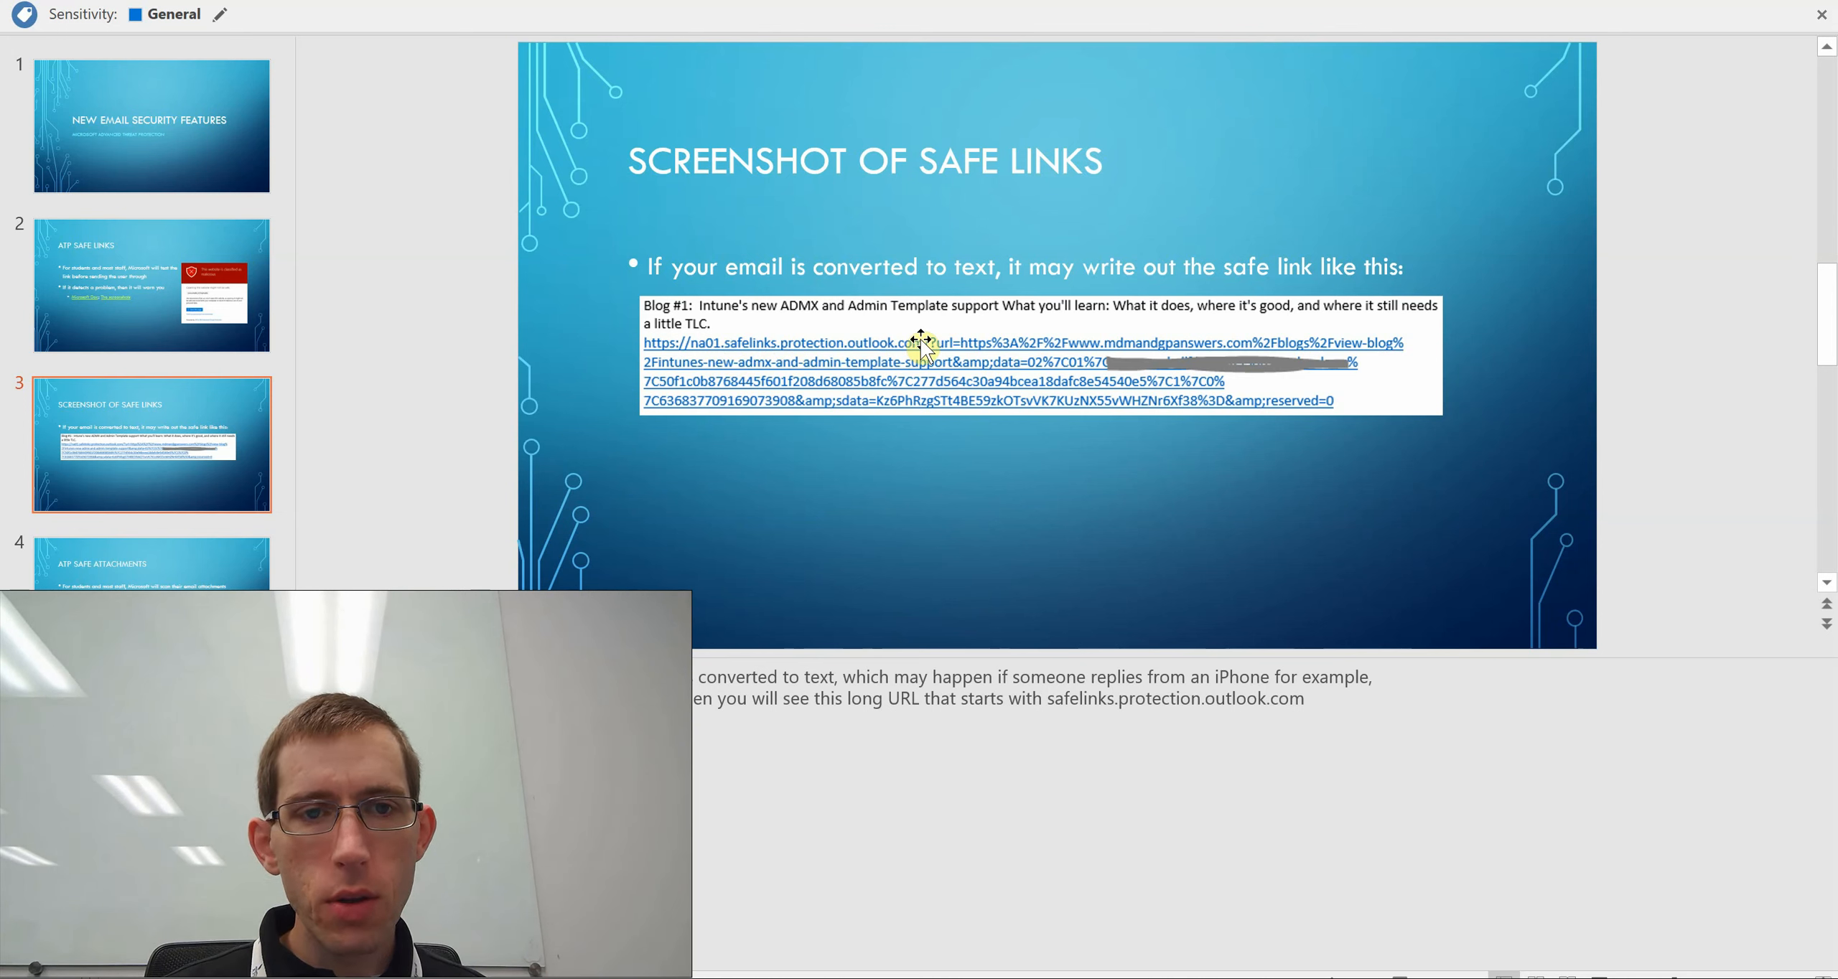
{"action": "left_click", "coordinate": [151, 563]}
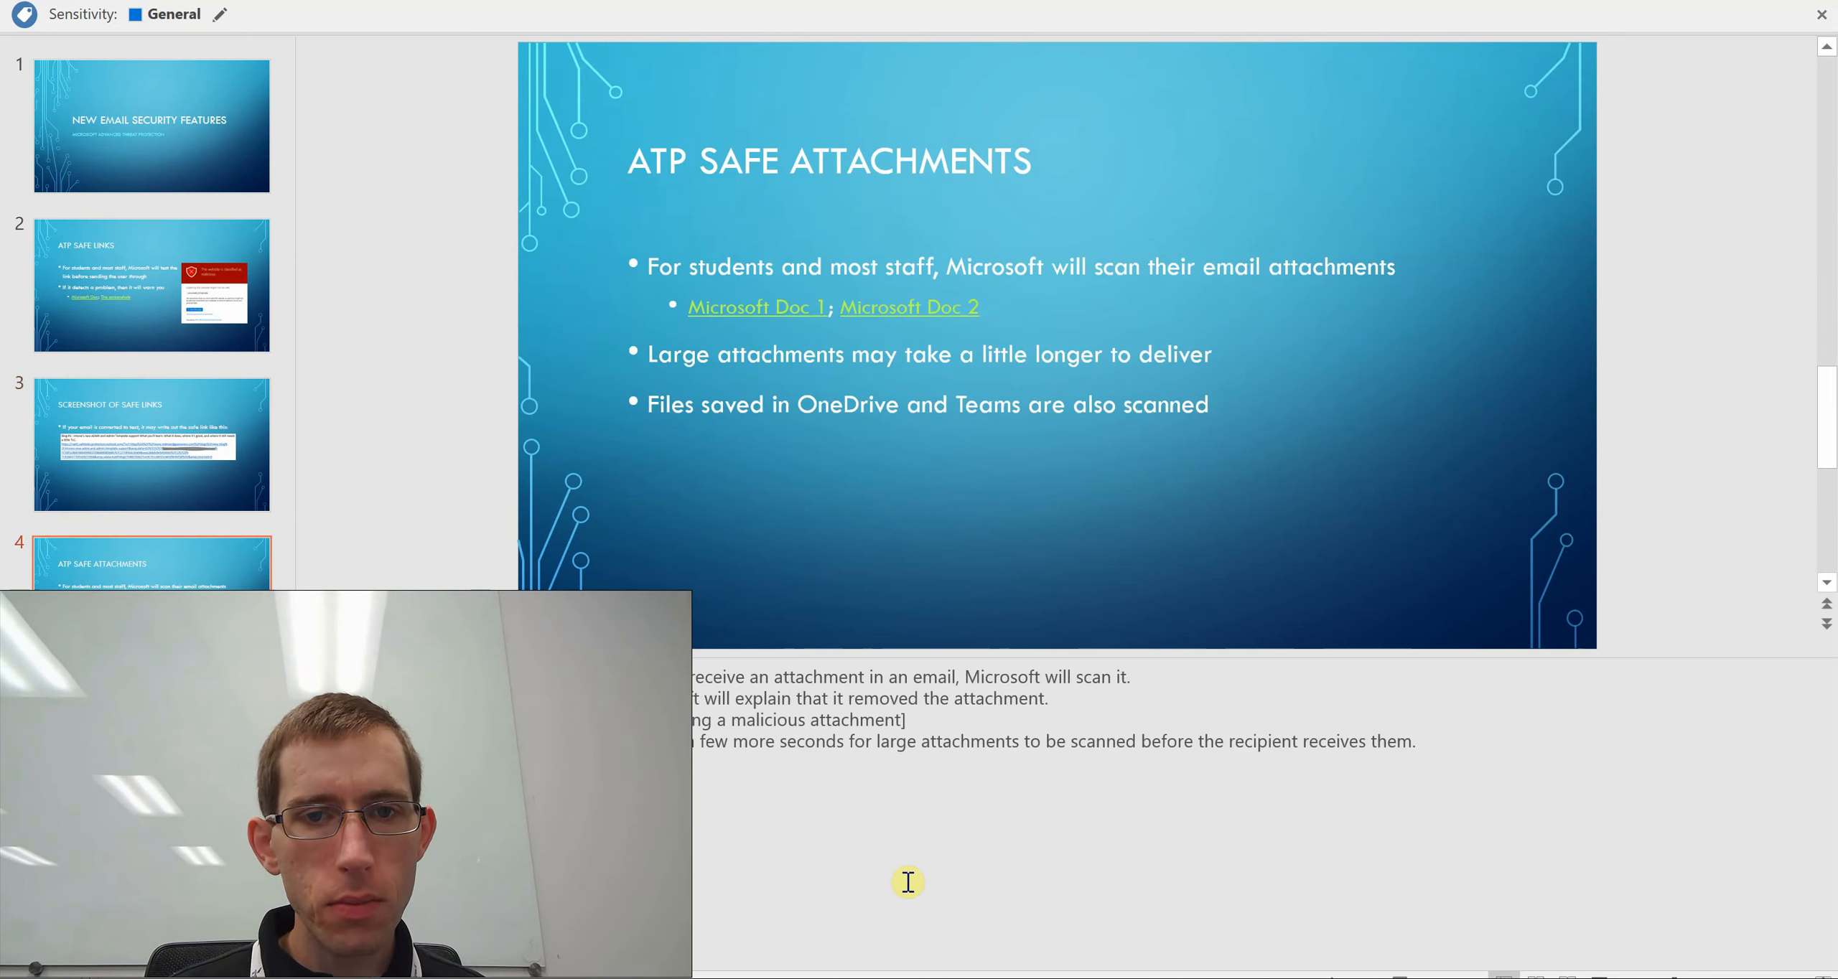